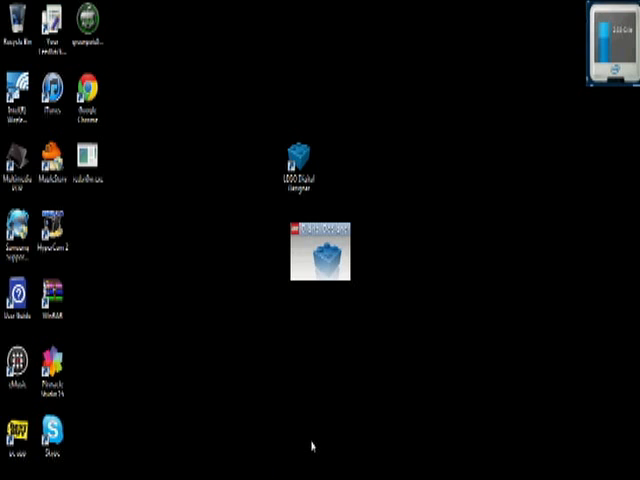
{"action": "mouse_move", "coordinate": [297, 395]}
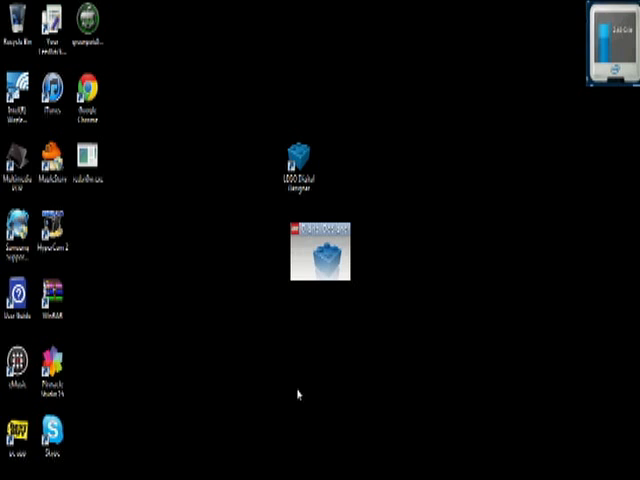
{"action": "mouse_move", "coordinate": [230, 253]}
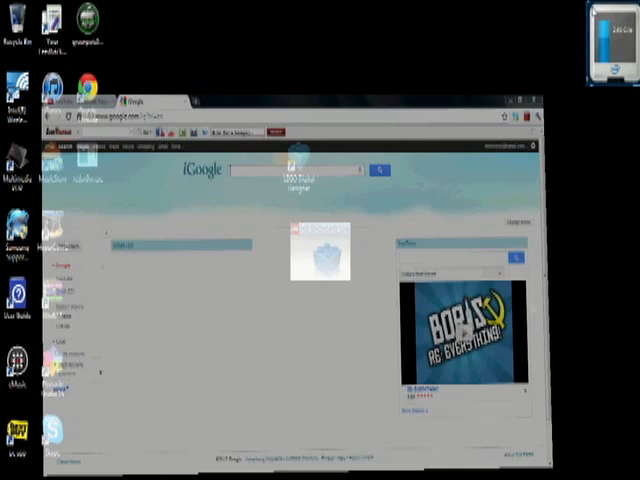
Launch LEGO Digital Designer from its desktop shortcut and wait for the start screen.
{"action": "left_click", "coordinate": [536, 101]}
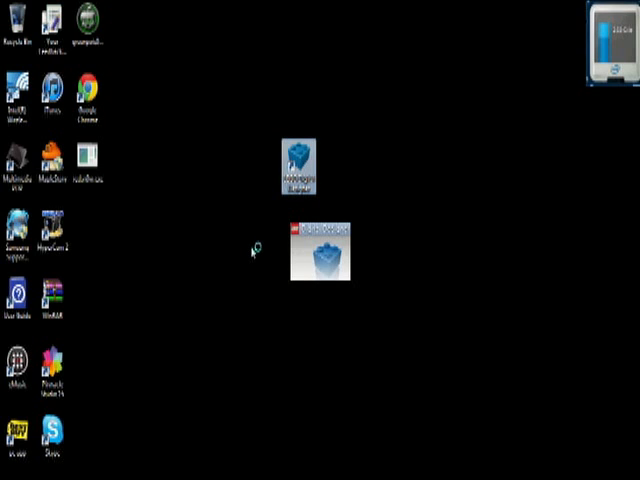
{"action": "mouse_move", "coordinate": [253, 252]}
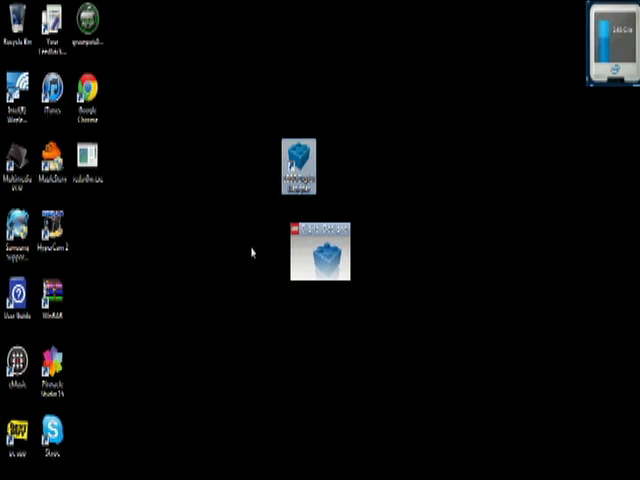
{"action": "double_click", "coordinate": [320, 255]}
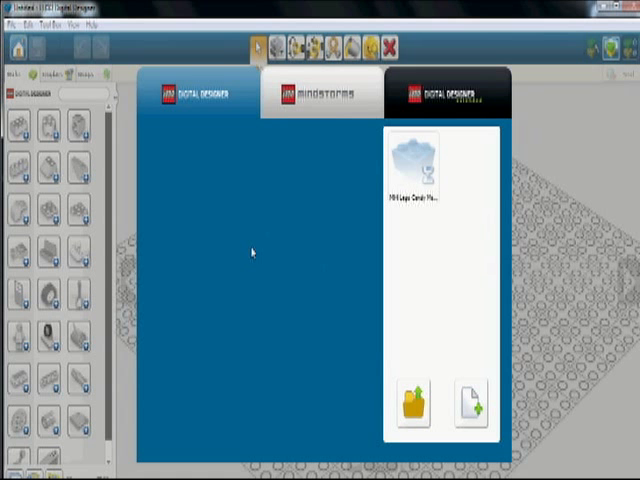
{"action": "mouse_move", "coordinate": [490, 147]}
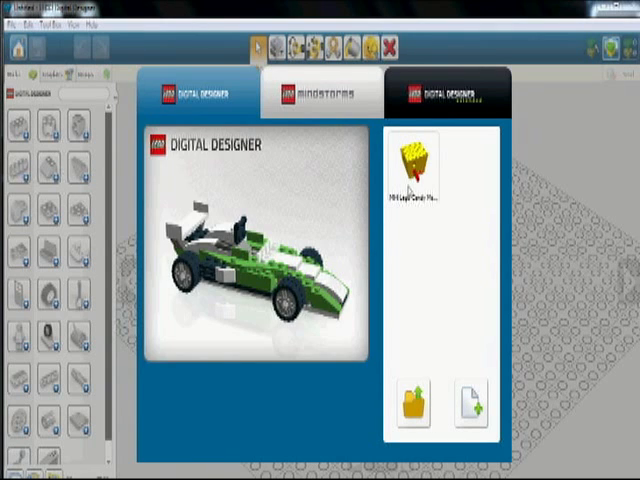
{"action": "mouse_move", "coordinate": [230, 300]}
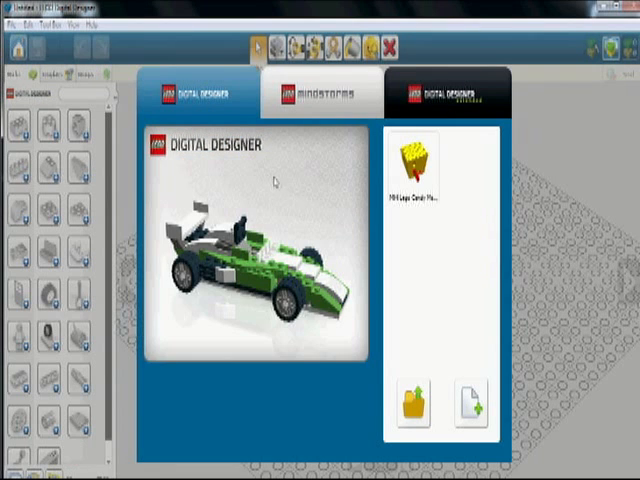
{"action": "mouse_move", "coordinate": [410, 400]}
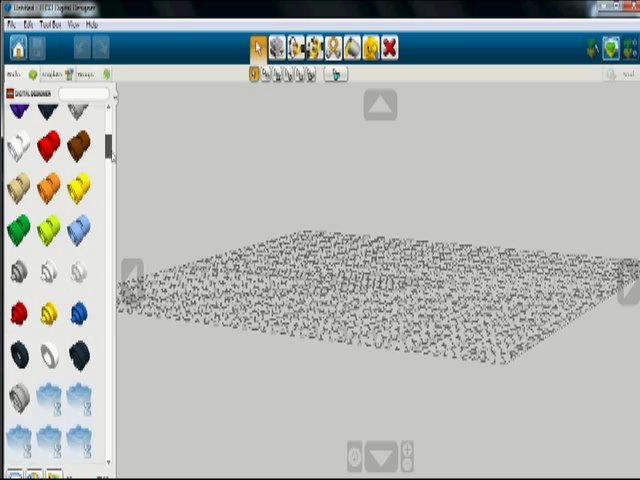
{"action": "mouse_move", "coordinate": [109, 148]}
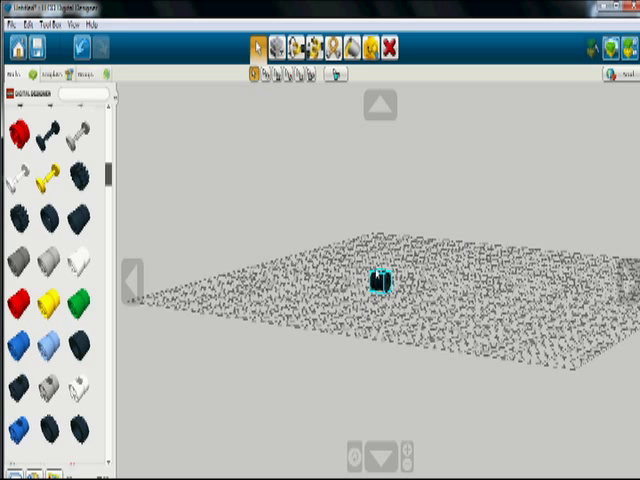
{"action": "mouse_move", "coordinate": [390, 46]}
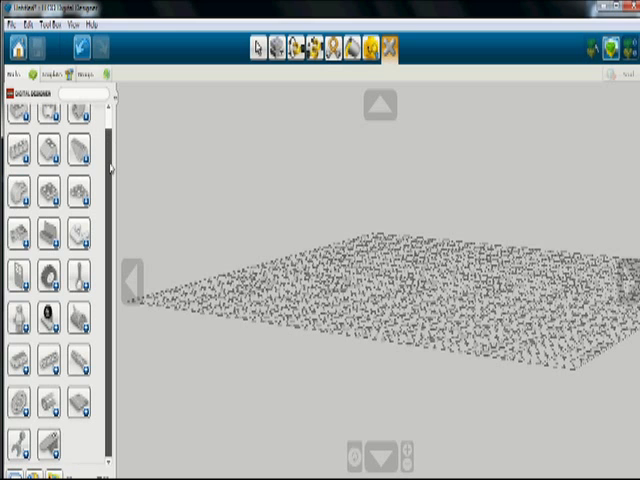
{"action": "scroll", "scroll_direction": "down", "scroll_amount": 3}
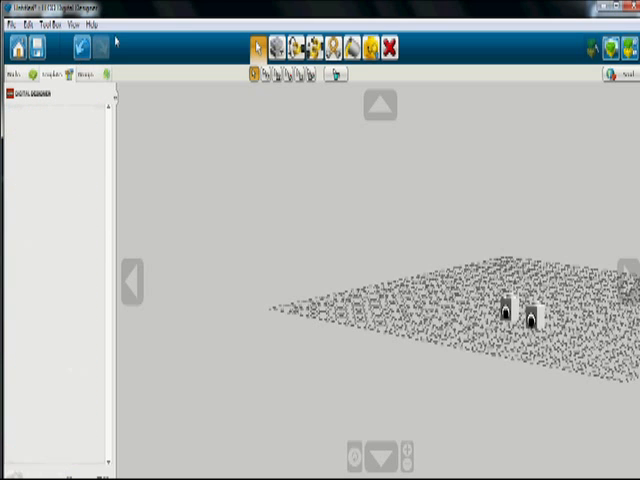
{"action": "mouse_move", "coordinate": [375, 45]}
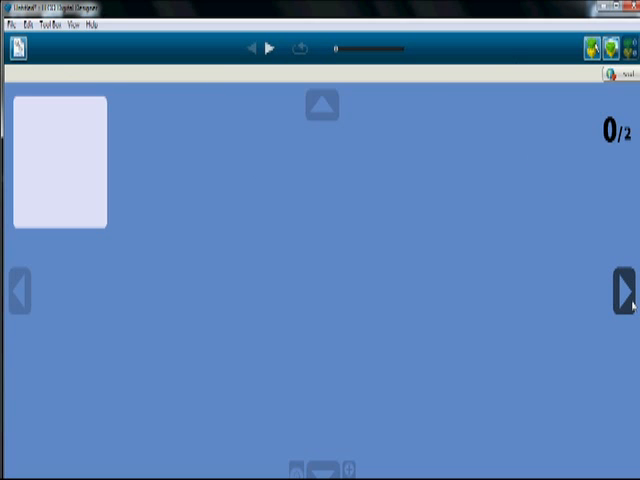
{"action": "mouse_move", "coordinate": [256, 48]}
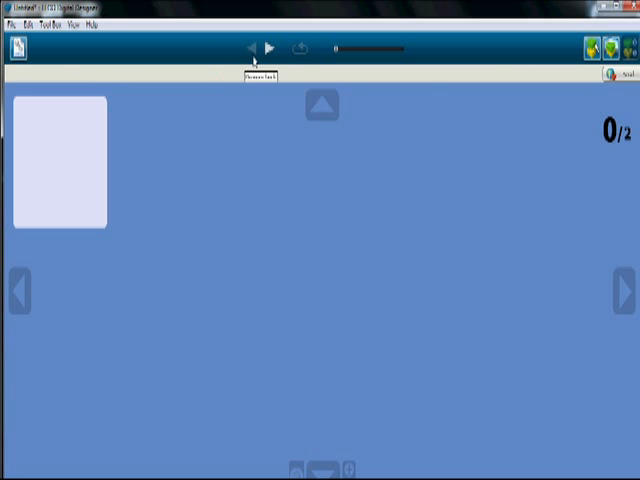
Play the building guide through steps 1 and 2, then show the bricks in scenery.
{"action": "left_click", "coordinate": [277, 48]}
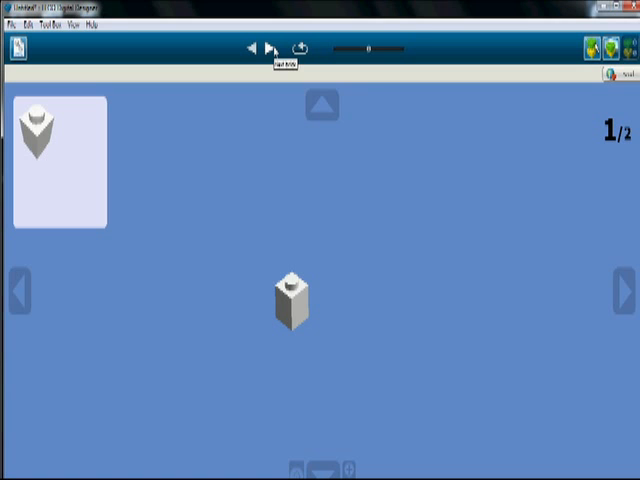
{"action": "left_click", "coordinate": [278, 49]}
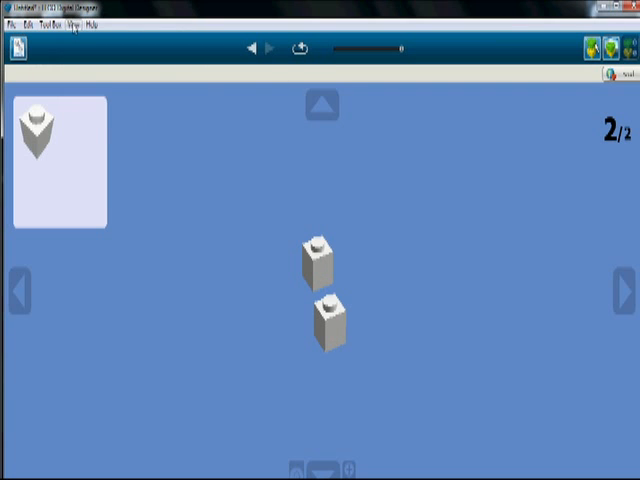
{"action": "left_click", "coordinate": [89, 16]}
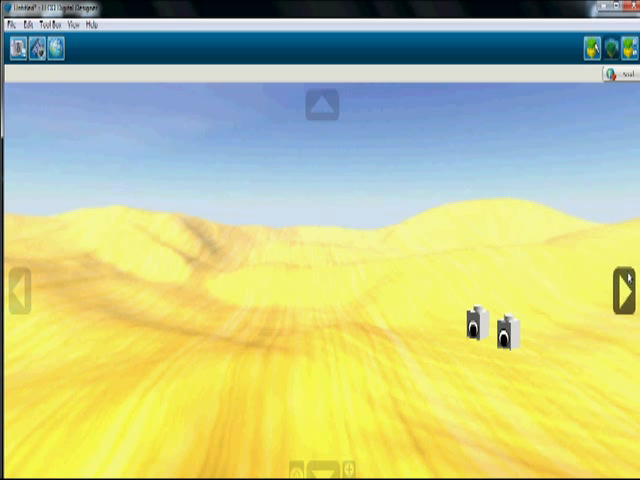
{"action": "mouse_move", "coordinate": [33, 48]}
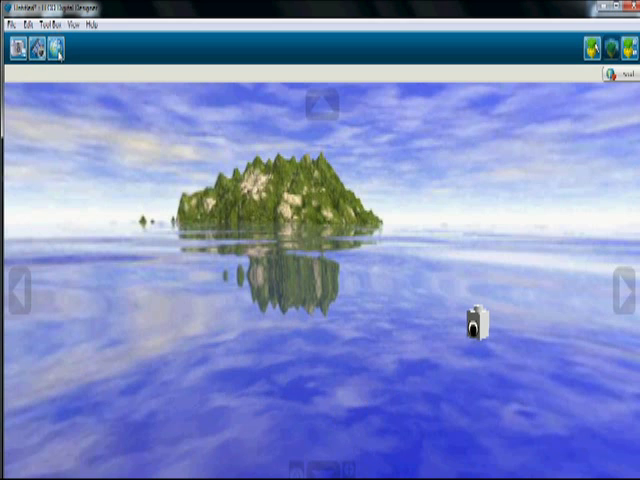
Return the two white bricks to Build Mode and bring up the editing menu.
{"action": "left_click", "coordinate": [27, 50]}
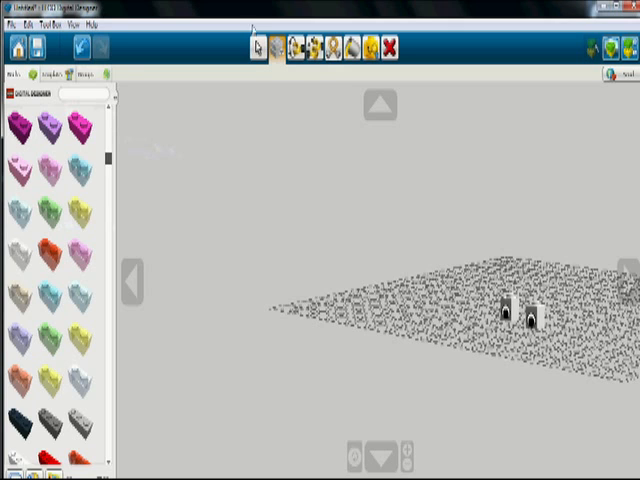
{"action": "left_click", "coordinate": [31, 26]}
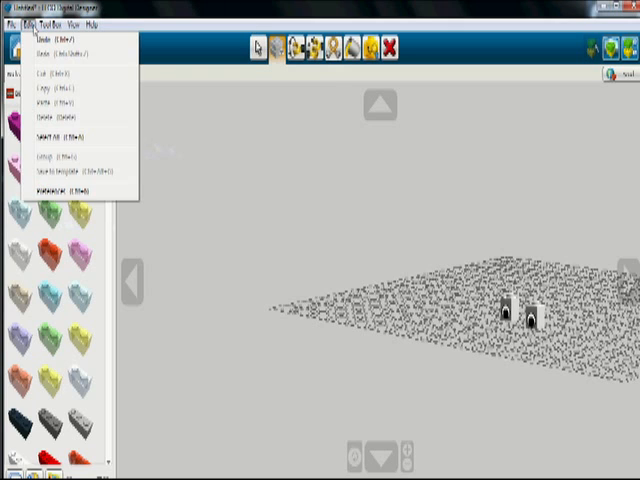
{"action": "left_click", "coordinate": [12, 26]}
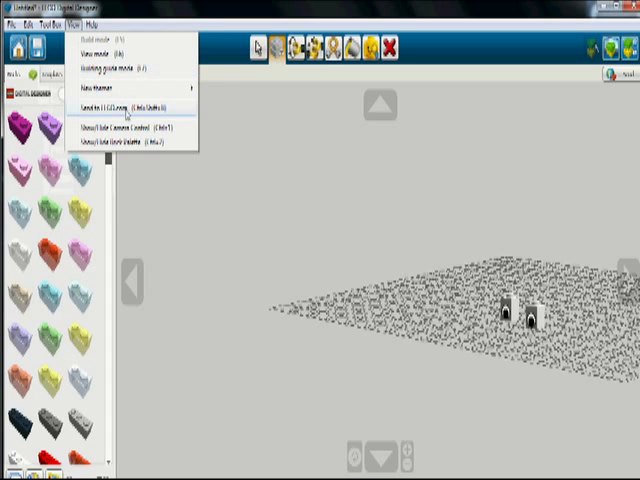
{"action": "mouse_move", "coordinate": [100, 98]}
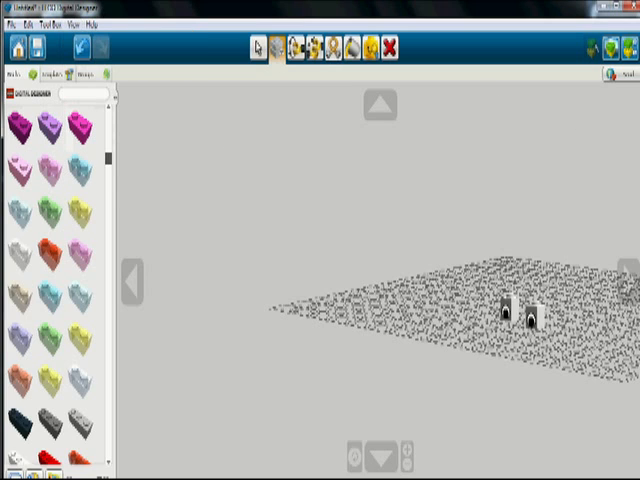
{"action": "mouse_move", "coordinate": [420, 53]}
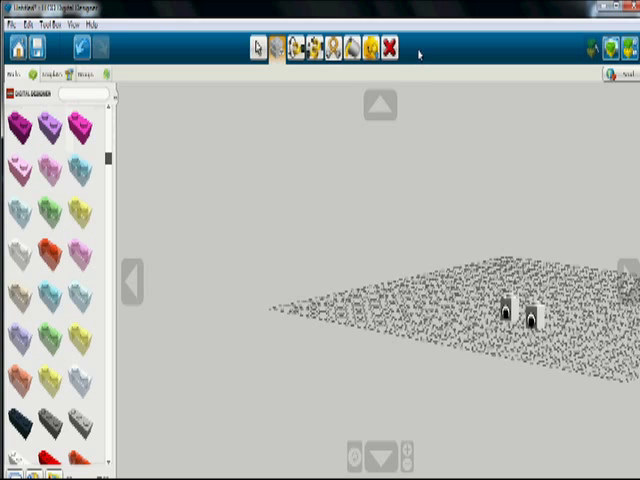
{"action": "mouse_move", "coordinate": [198, 203]}
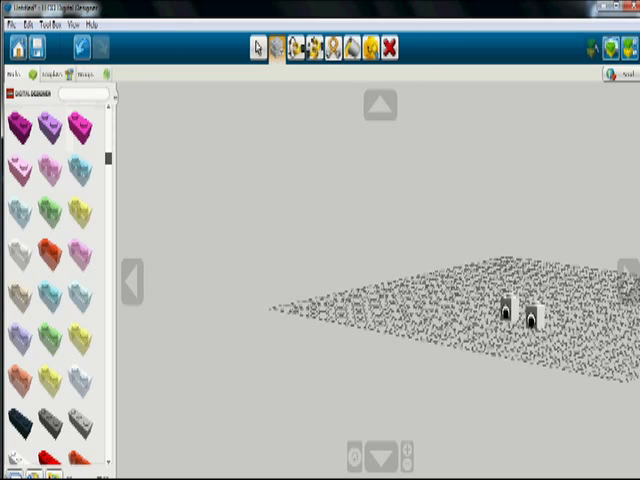
{"action": "mouse_move", "coordinate": [288, 393]}
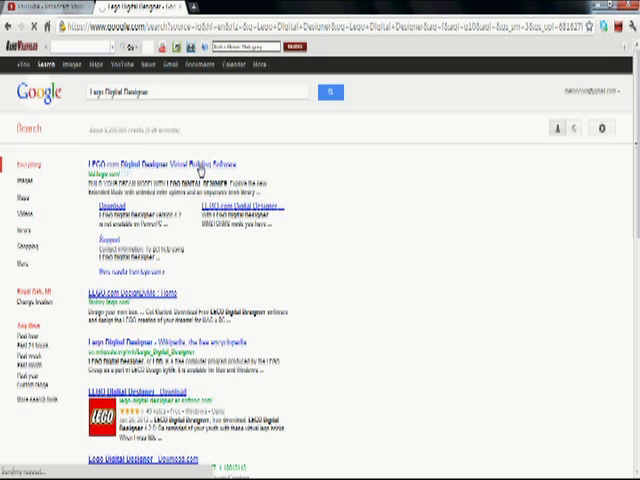
Go to the official LEGO.com Digital Designer site from the search results.
{"action": "left_click", "coordinate": [135, 164]}
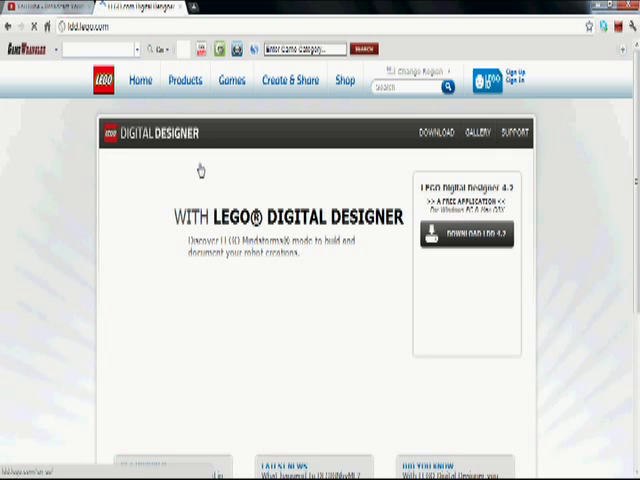
{"action": "mouse_move", "coordinate": [335, 118]}
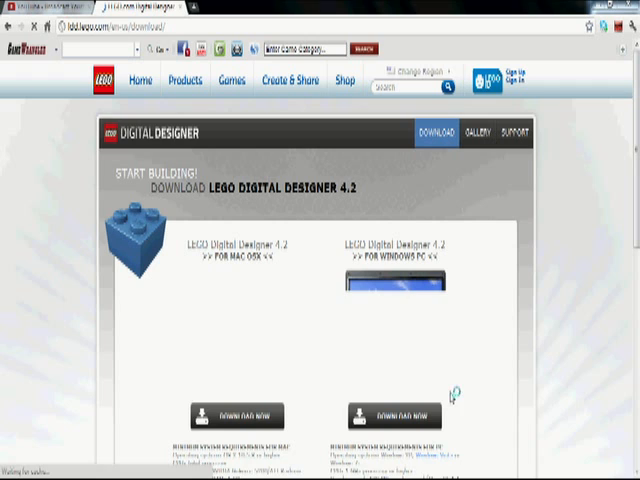
Download the LEGO Digital Designer 4.2 installer for Windows PC.
{"action": "left_click", "coordinate": [394, 415]}
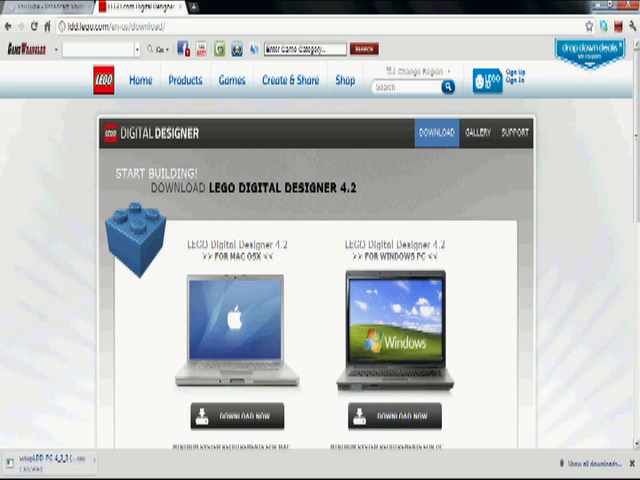
{"action": "scroll", "scroll_direction": "down", "scroll_amount": 3}
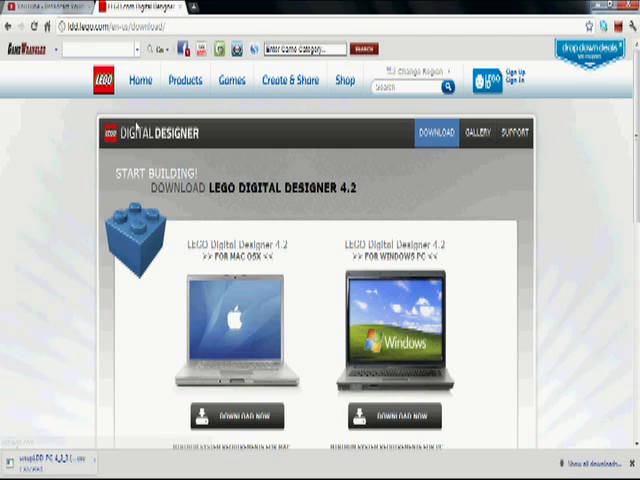
{"action": "mouse_move", "coordinate": [425, 103]}
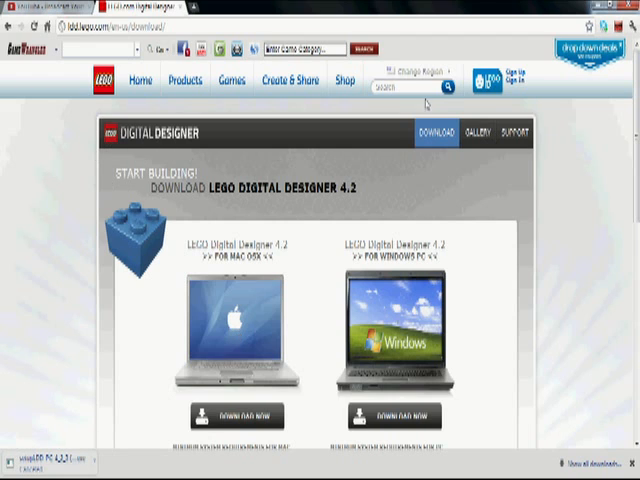